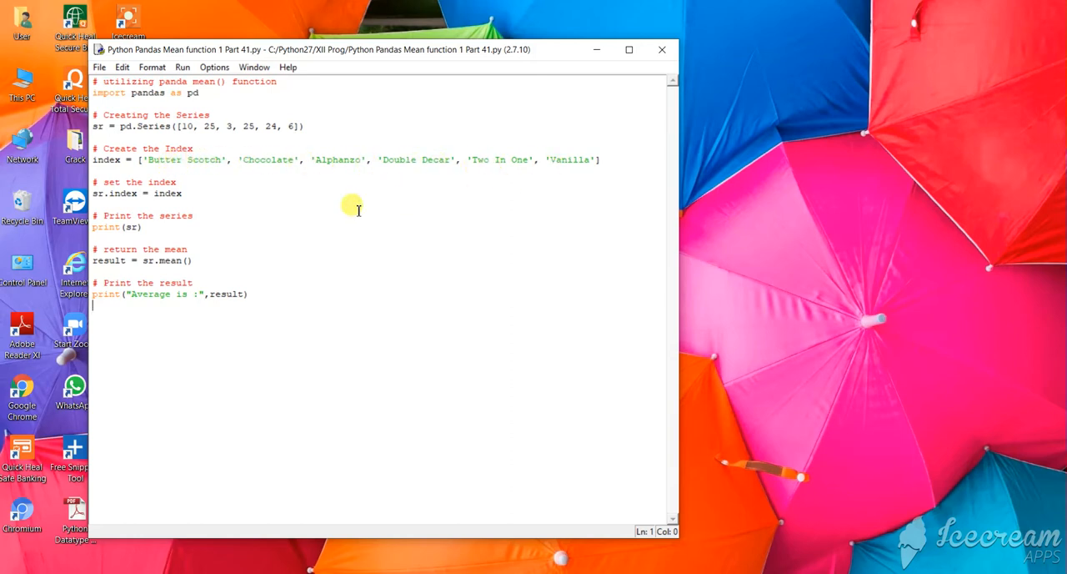
mouse_move(117, 193)
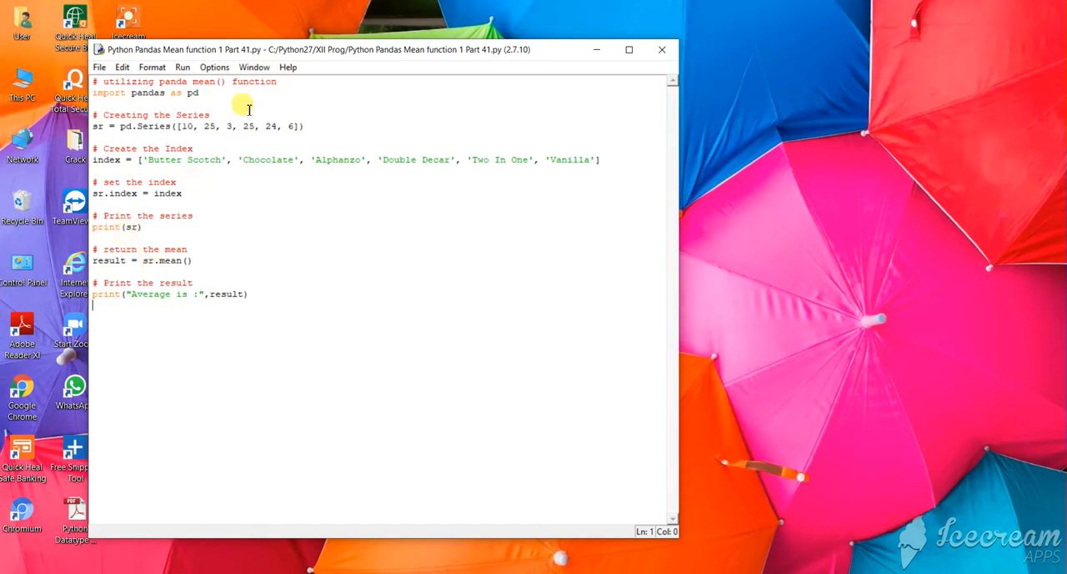
mouse_move(229, 148)
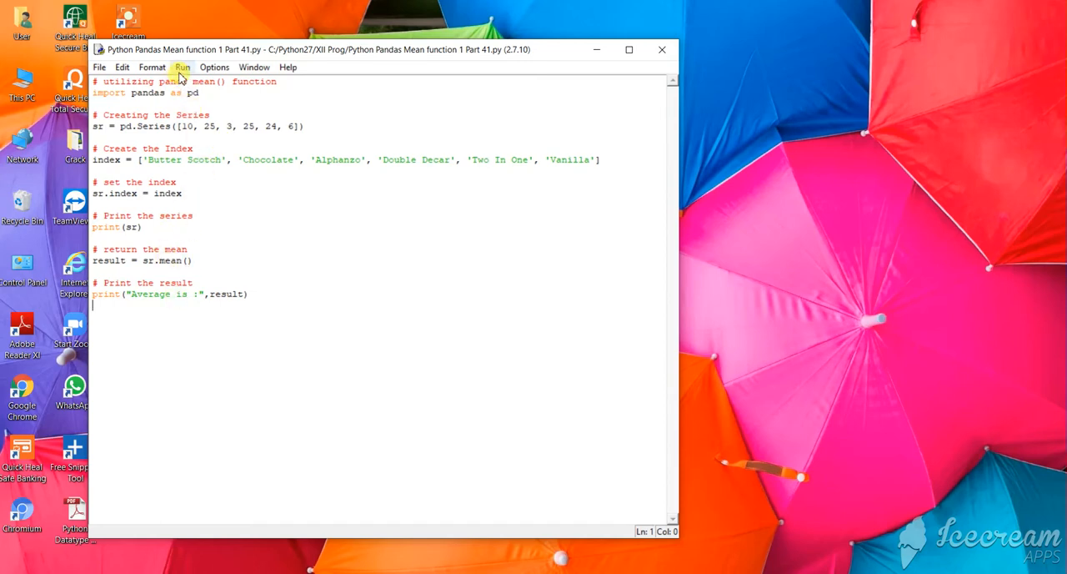
Step: Syntax-check the mean script, then run it to print the flavour-indexed Series and average 15.5
click(181, 67)
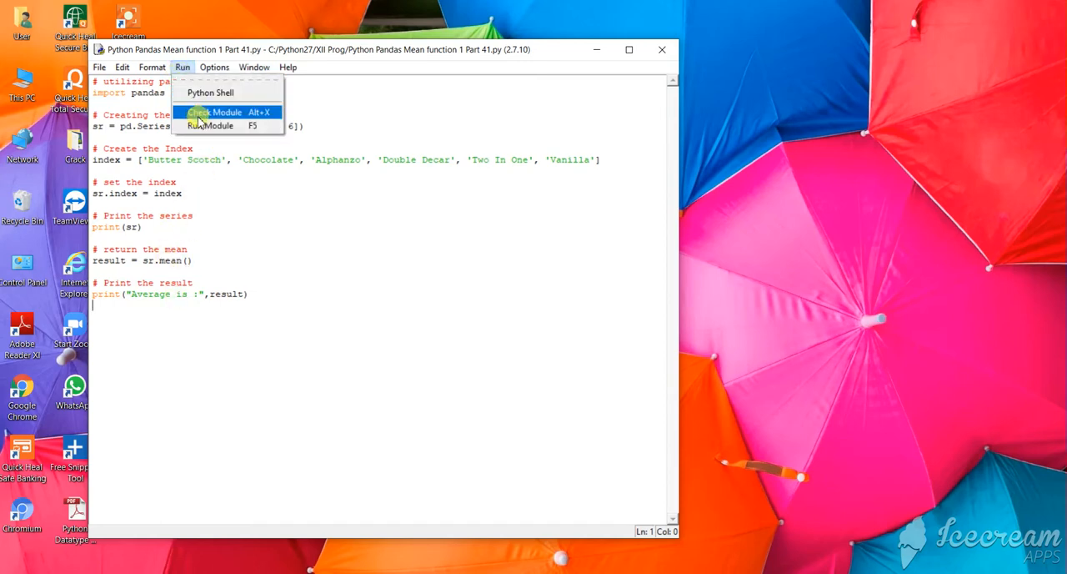
click(207, 125)
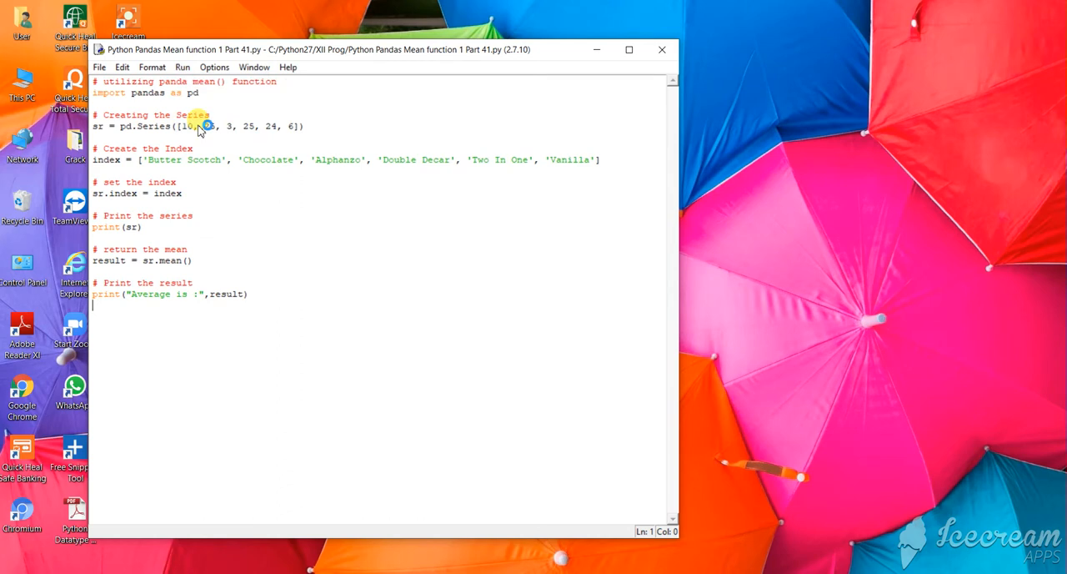
key(F5)
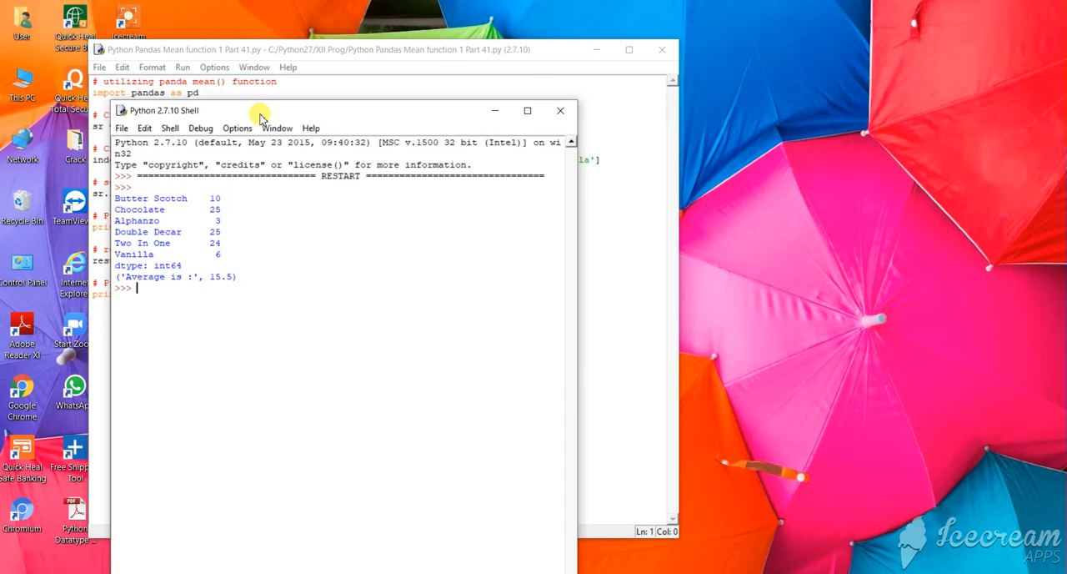
Step: Drag the Python Shell window to the right of the mean script editor
drag(258, 110, 667, 50)
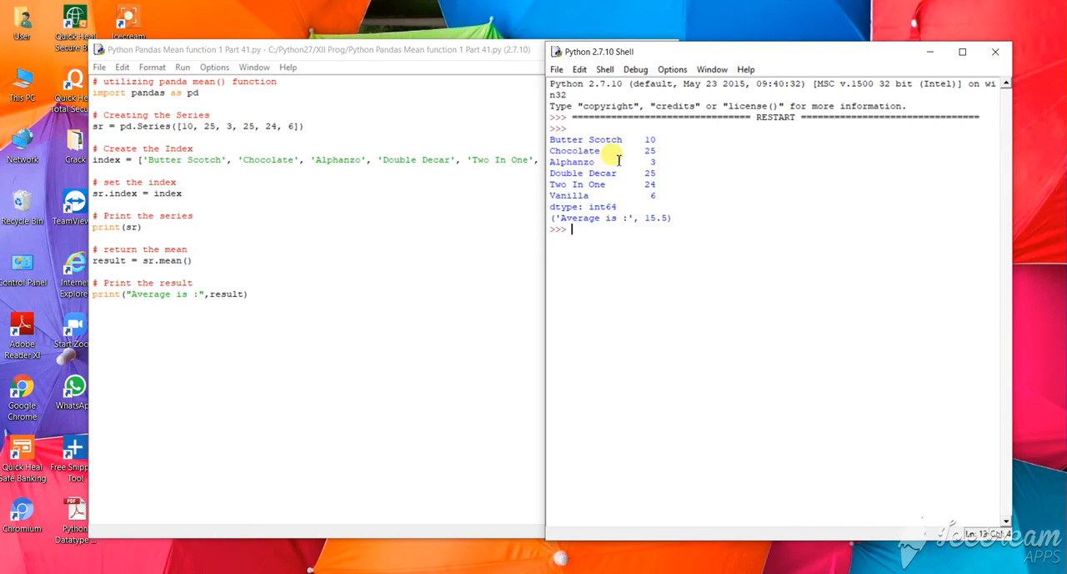
mouse_move(651, 154)
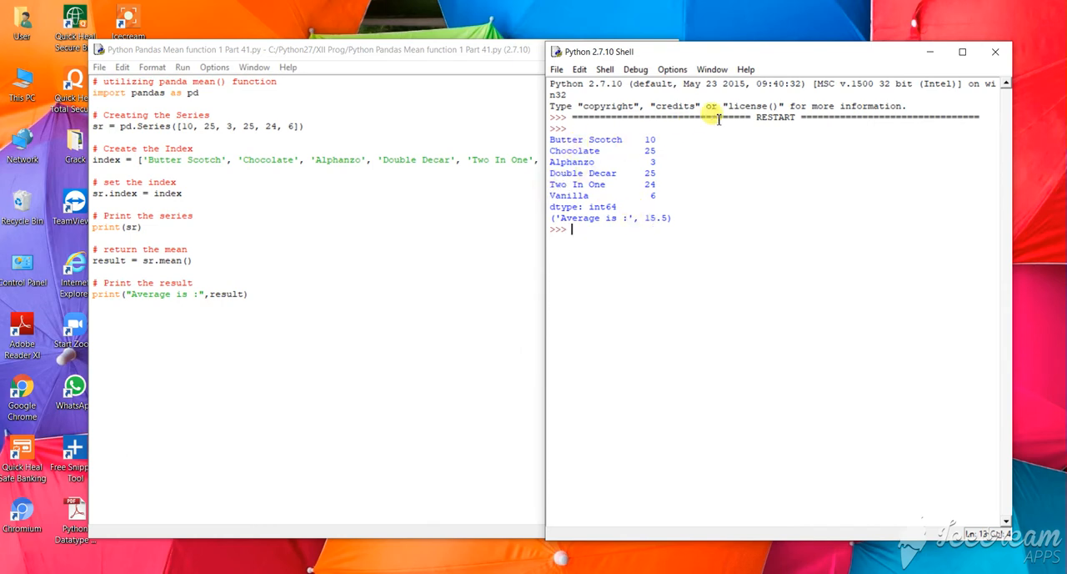
mouse_move(527, 340)
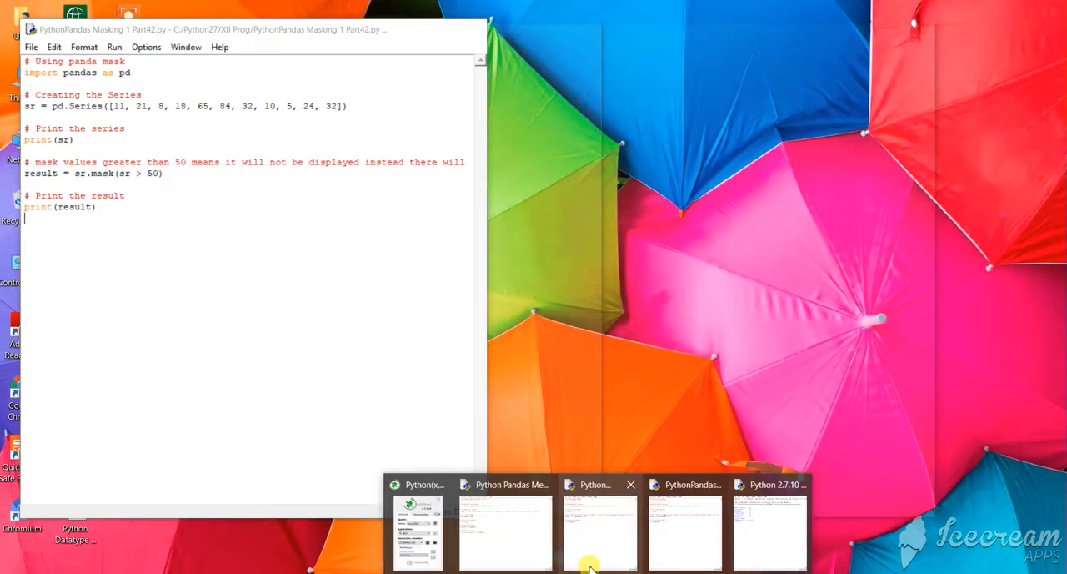
mouse_move(591, 538)
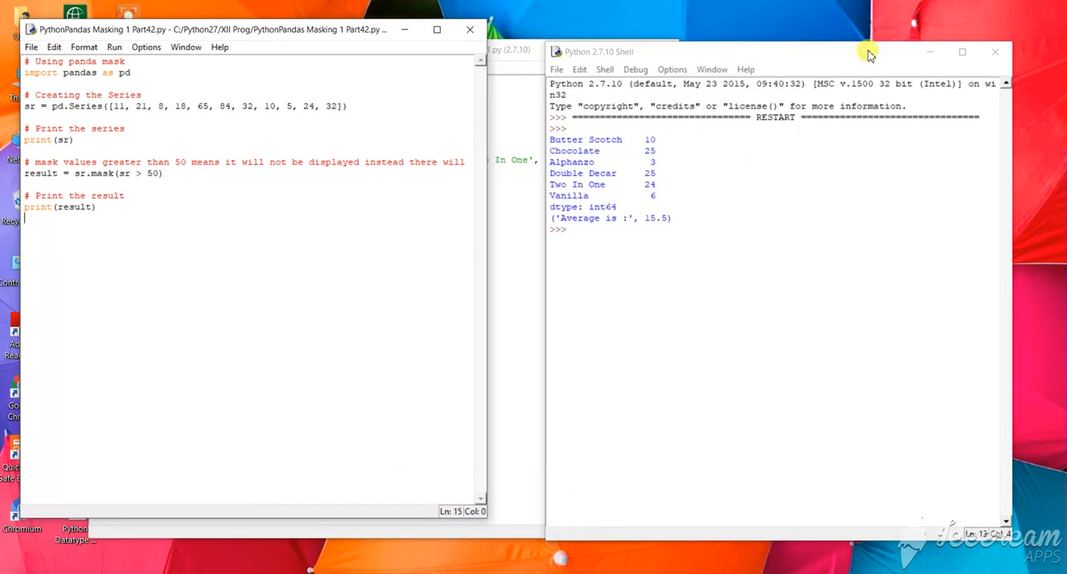
mouse_move(995, 51)
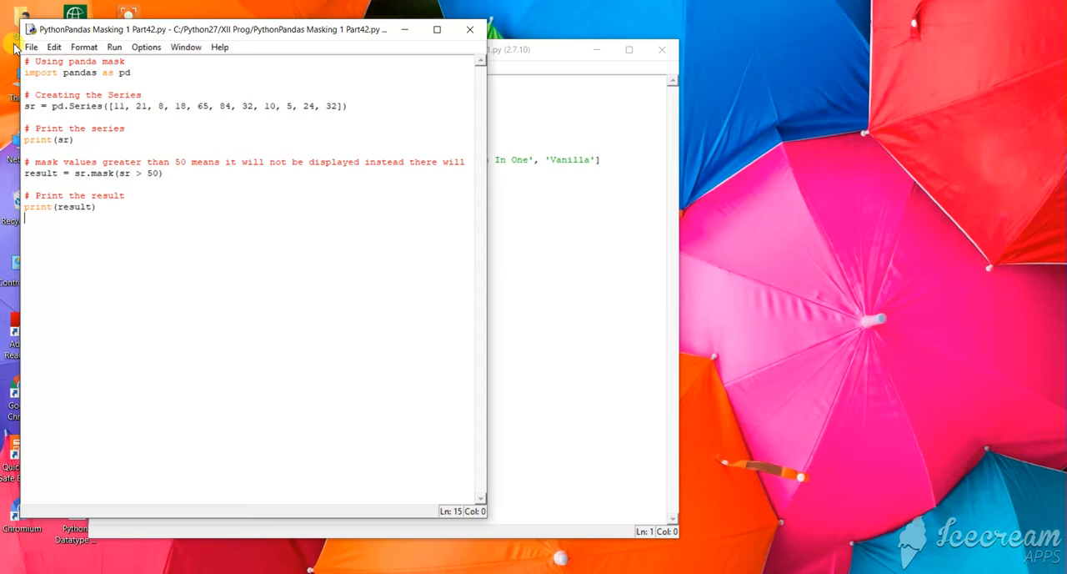
Step: Run the masking script, printing the 11-number Series and its copy with 65 and 84 as NaN
click(115, 47)
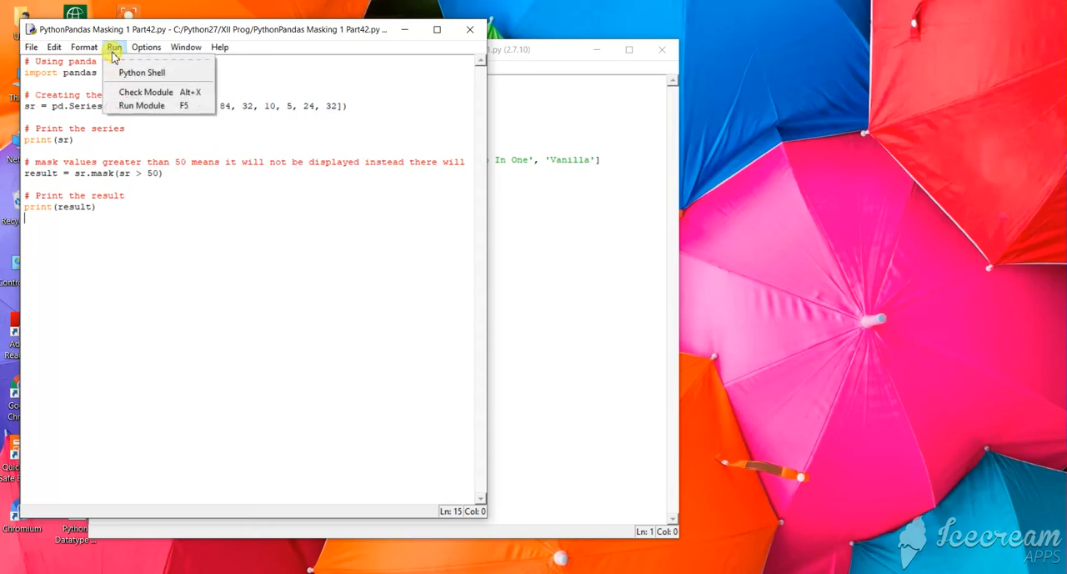
click(133, 109)
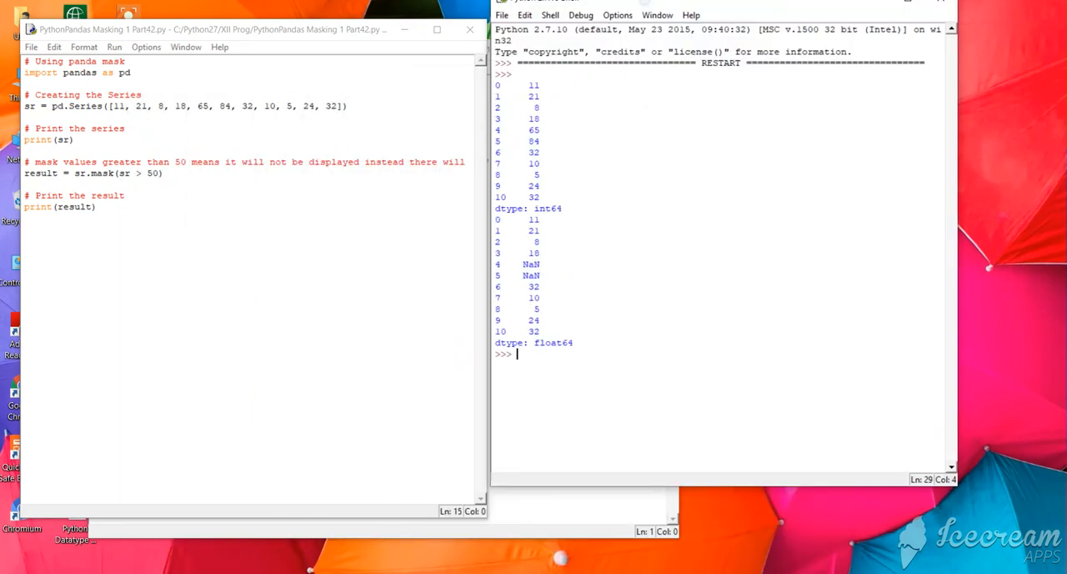
click(1017, 7)
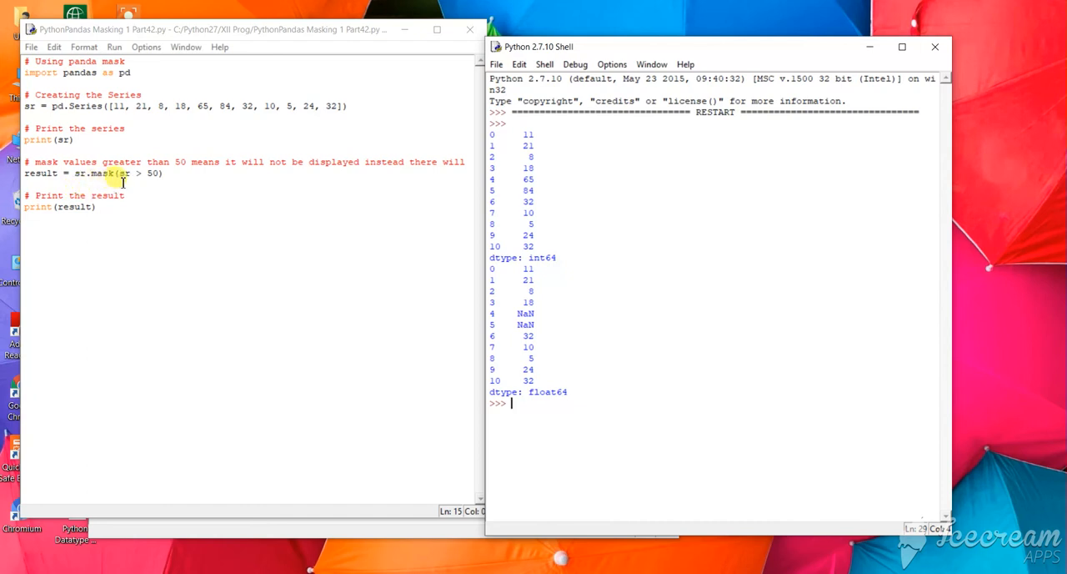
mouse_move(440, 371)
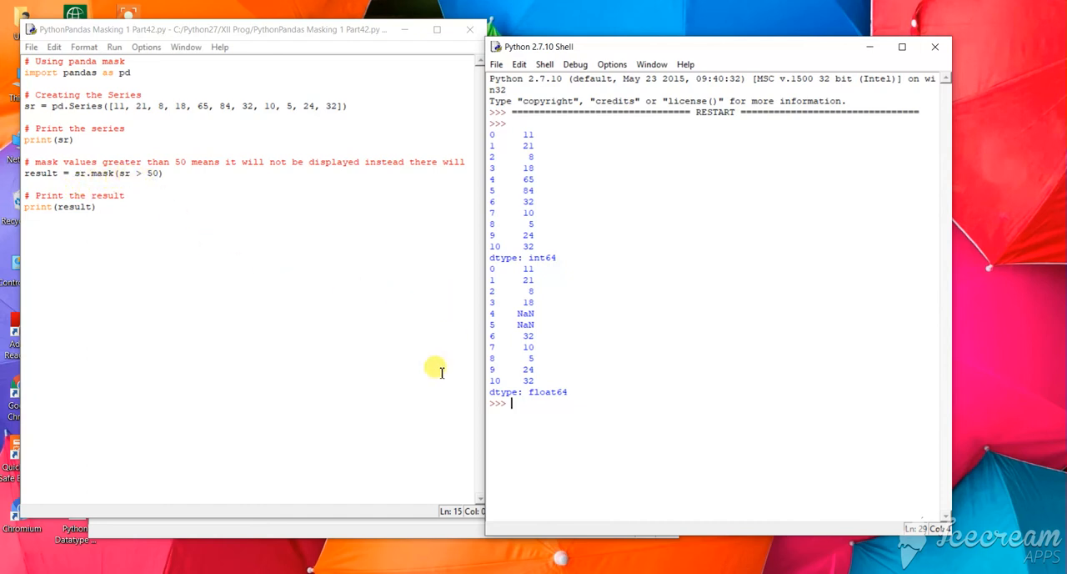
mouse_move(245, 232)
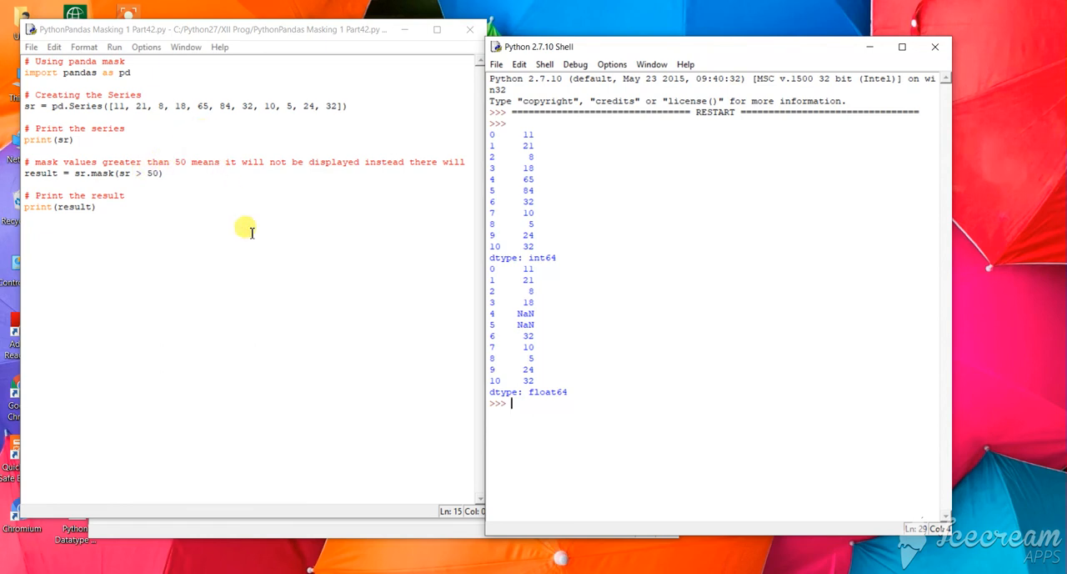
mouse_move(525, 185)
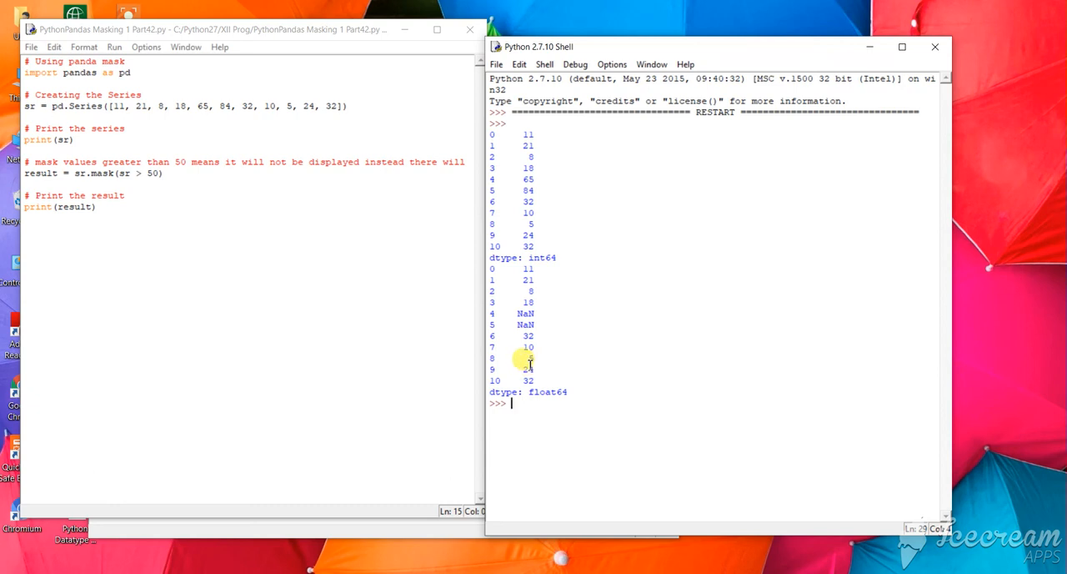
mouse_move(519, 342)
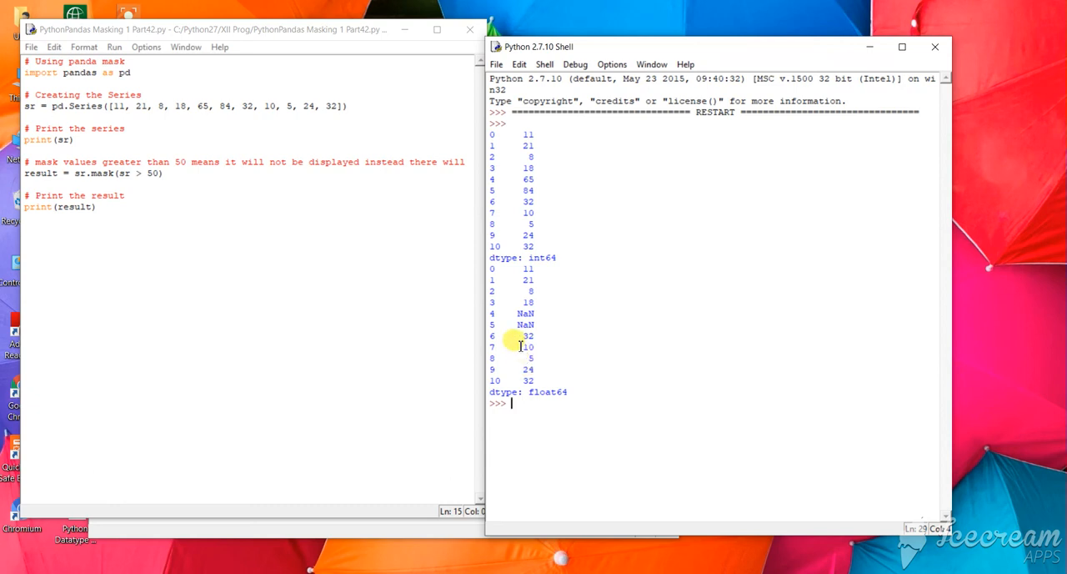